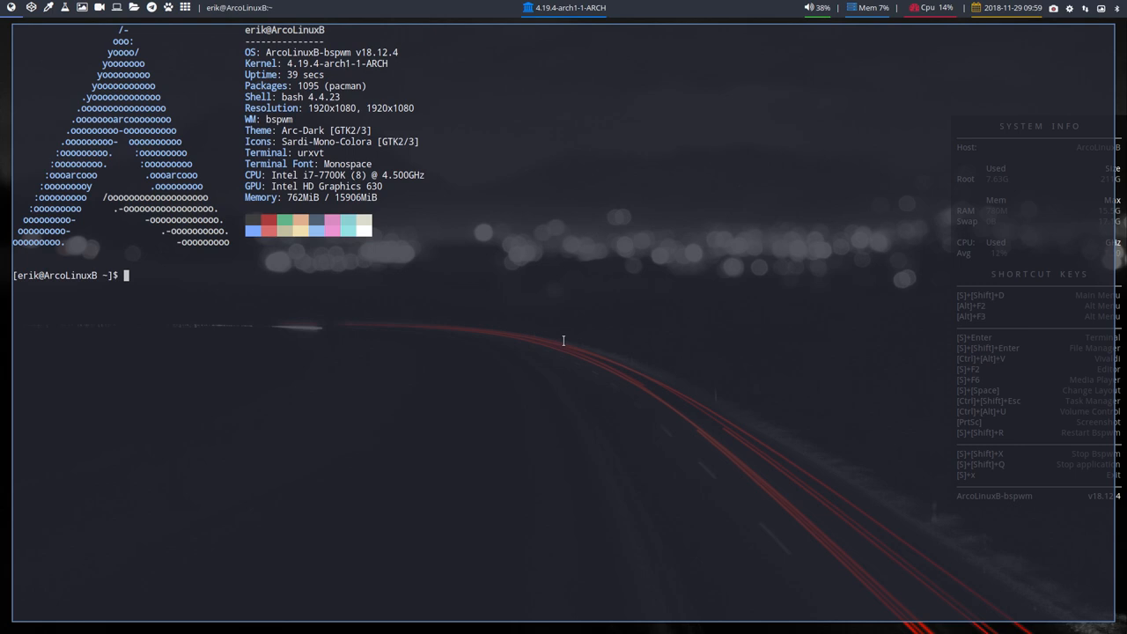
{"action": "mouse_move", "coordinate": [1024, 436]}
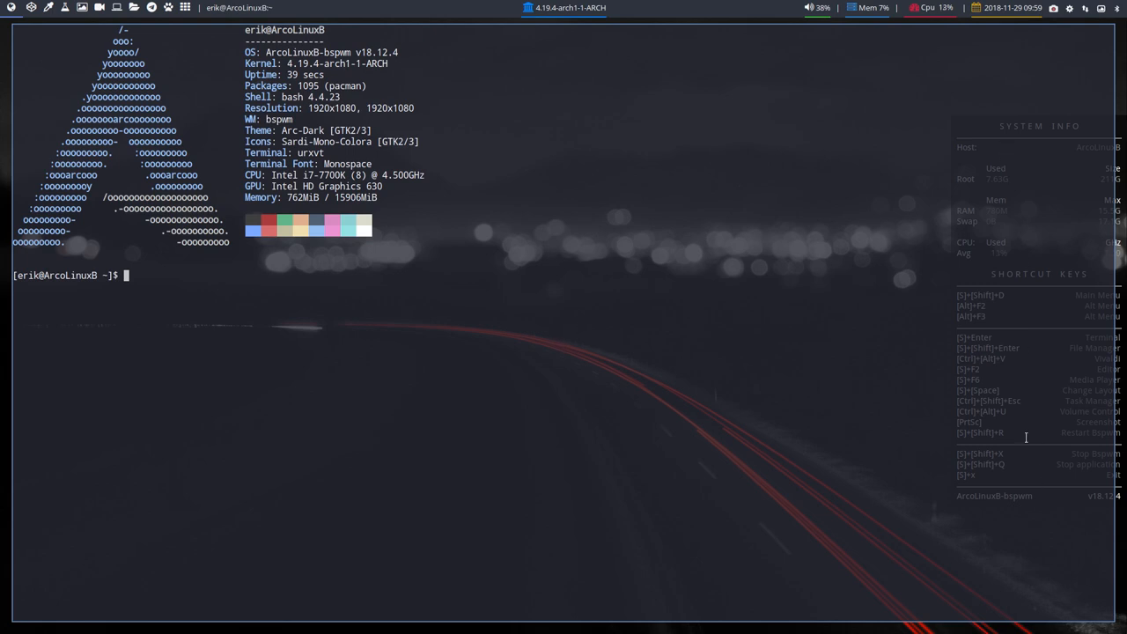
{"action": "mouse_move", "coordinate": [673, 399]}
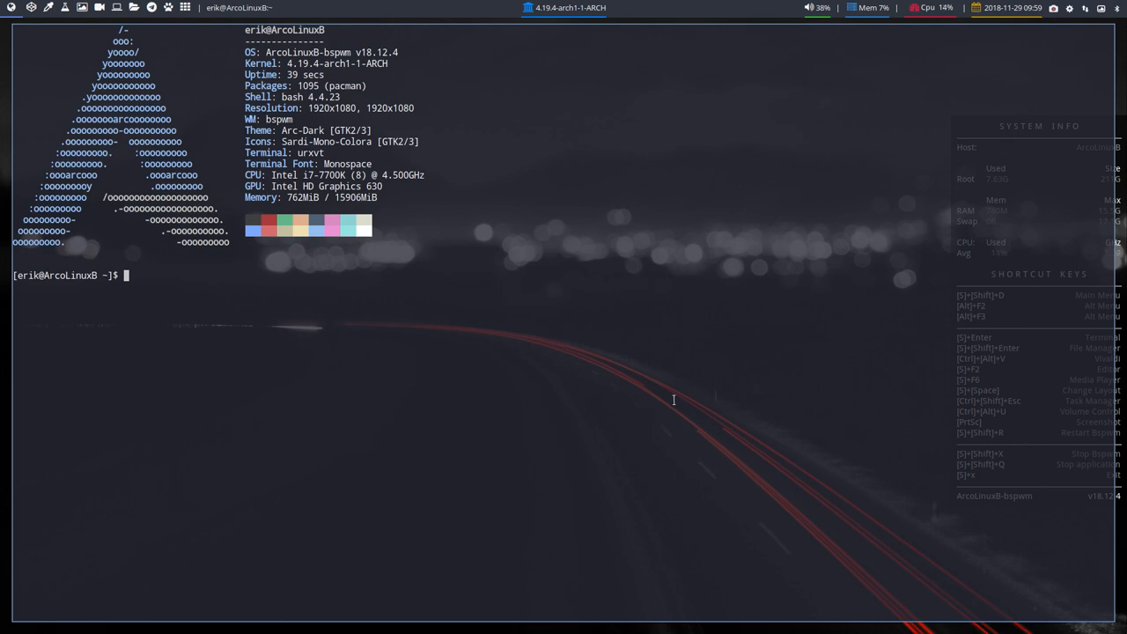
Step: Run the kc command in urxvt to kill the conky system-info panel
{"action": "type", "text": "kc"}
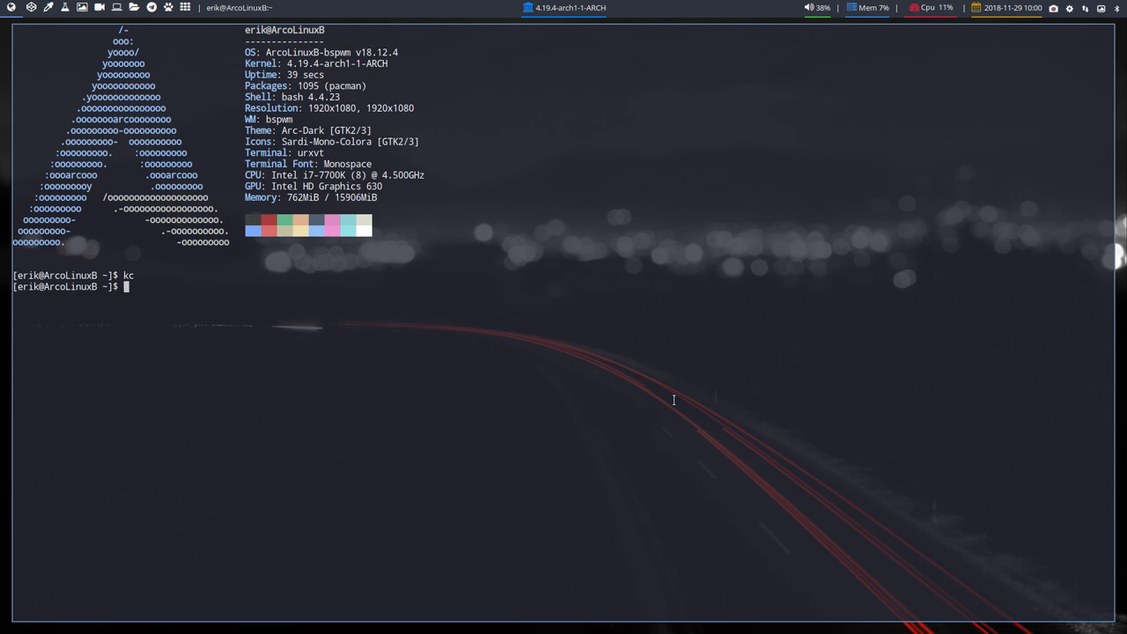
Step: Run azerty in urxvt to switch layouts, then test the & and é keys
{"action": "type", "text": "aze"}
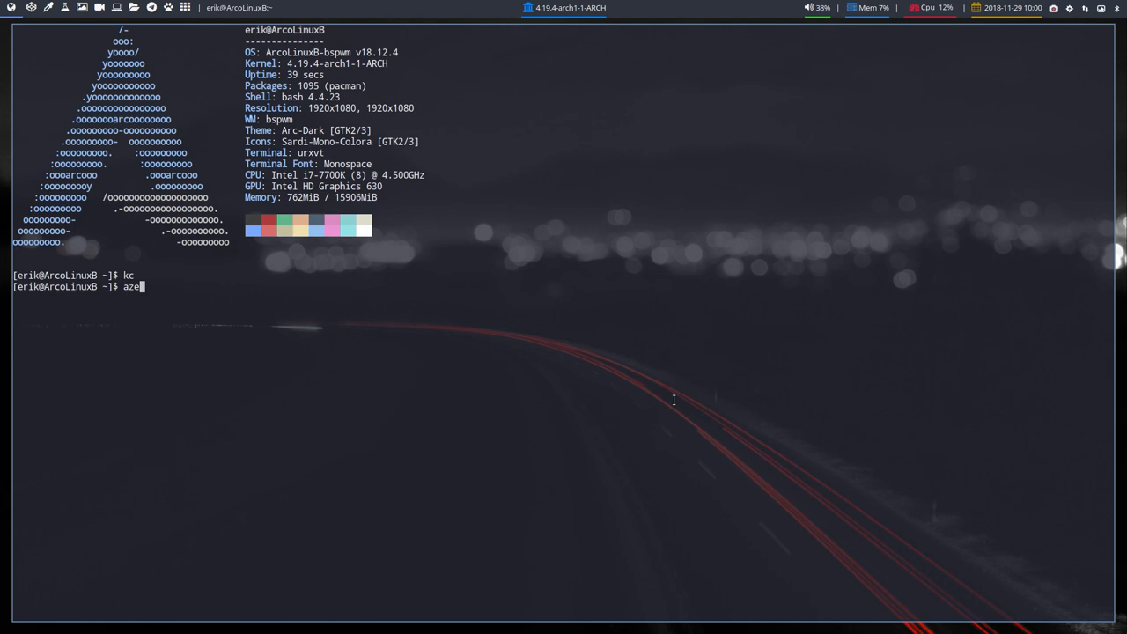
{"action": "type", "text": "rty"}
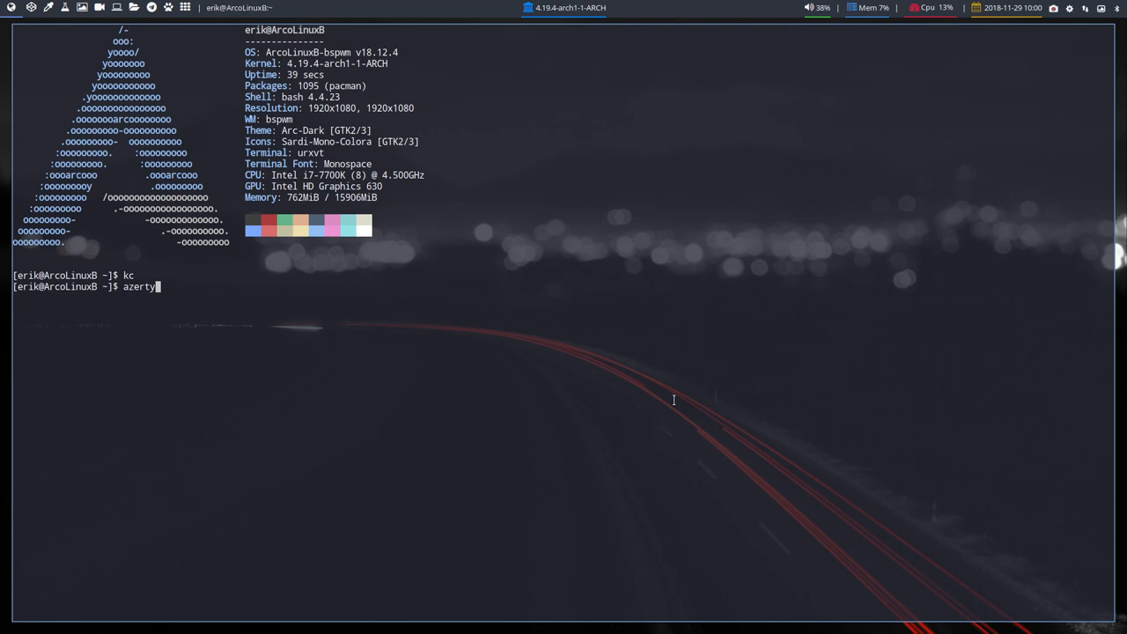
{"action": "type", "text": "&"}
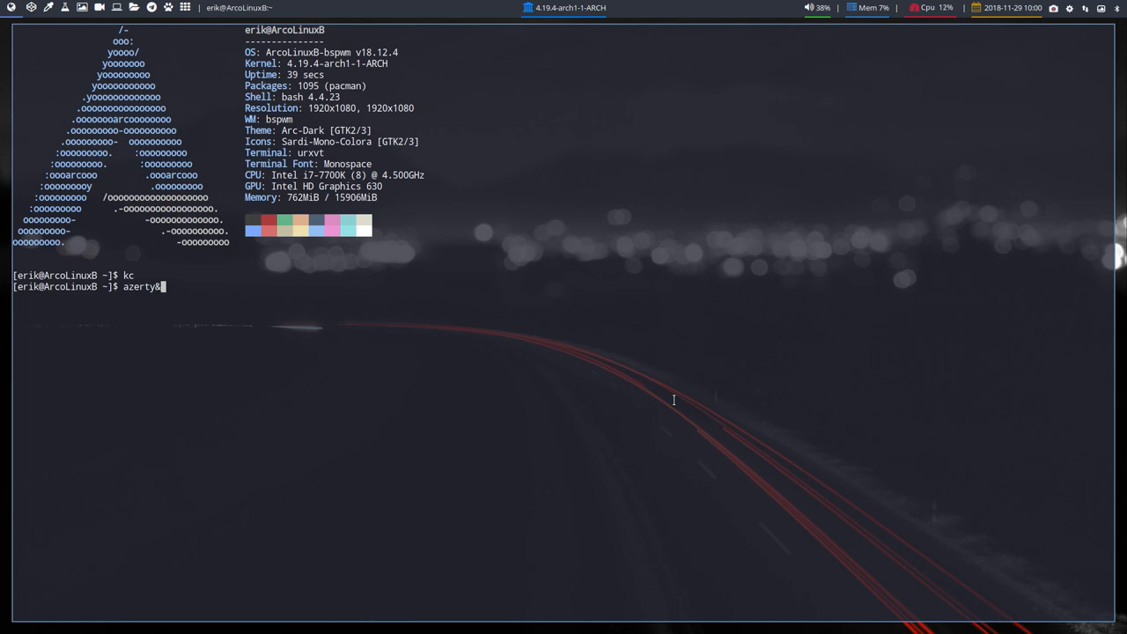
{"action": "type", "text": "&"}
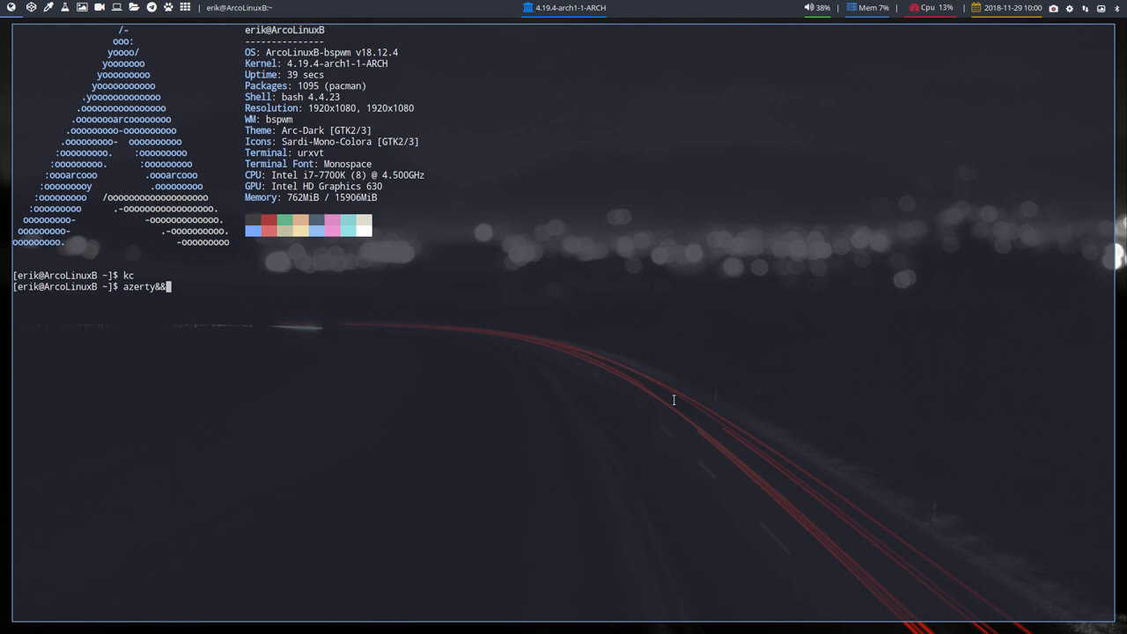
{"action": "type", "text": "é"}
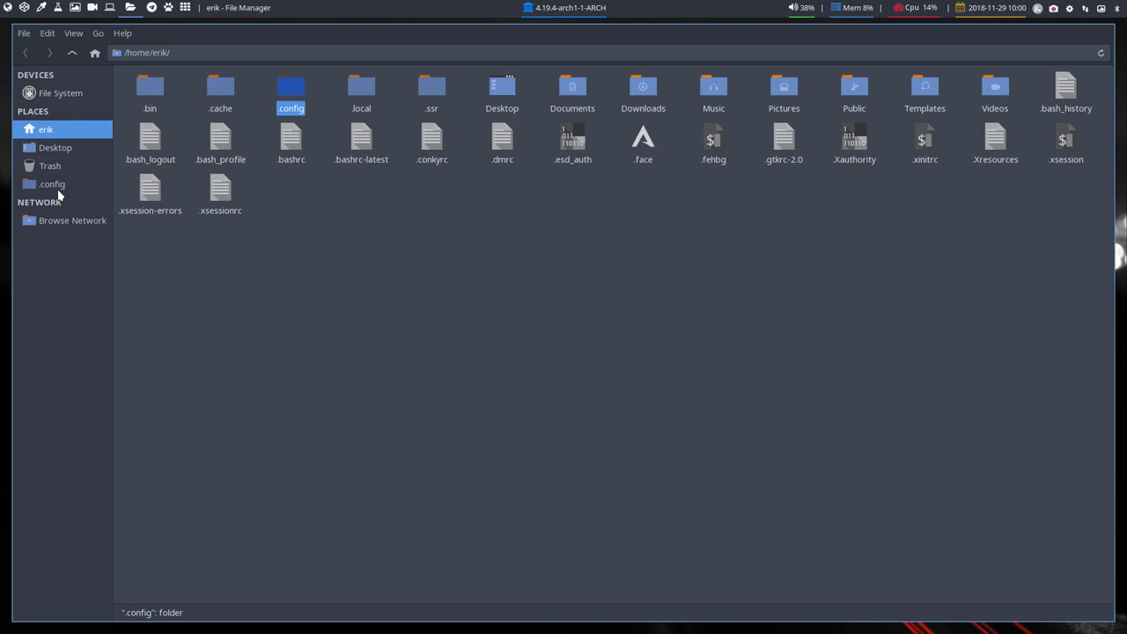
Step: Bookmark the bspwm and sxhkd folders under ~/.config in Places and enter bspwm
{"action": "double_click", "coordinate": [291, 92]}
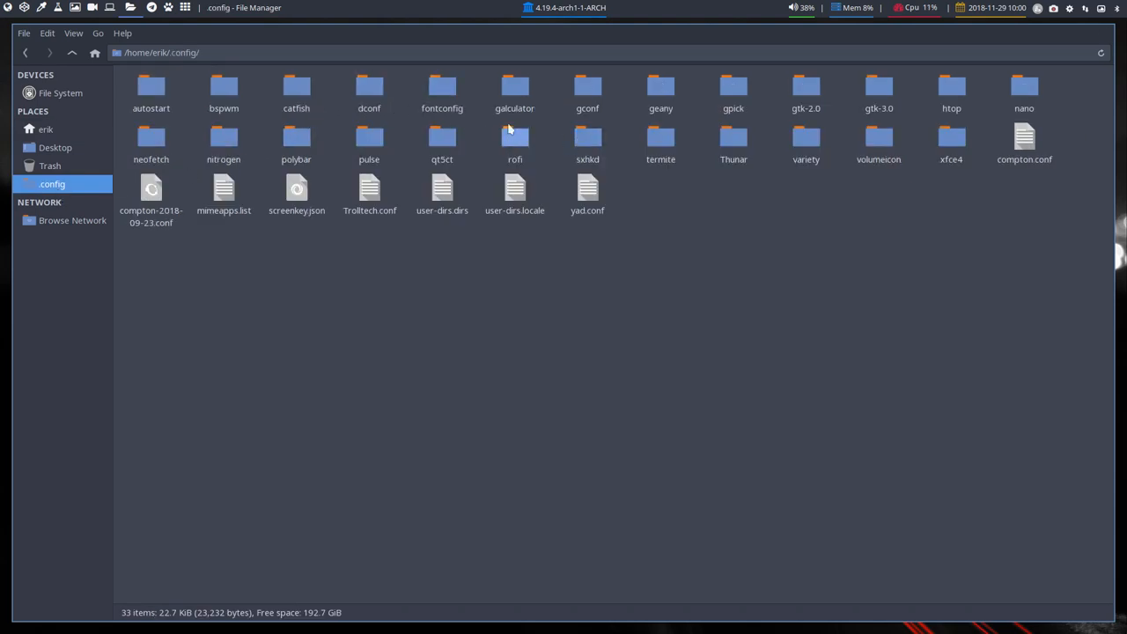
{"action": "left_click", "coordinate": [224, 96]}
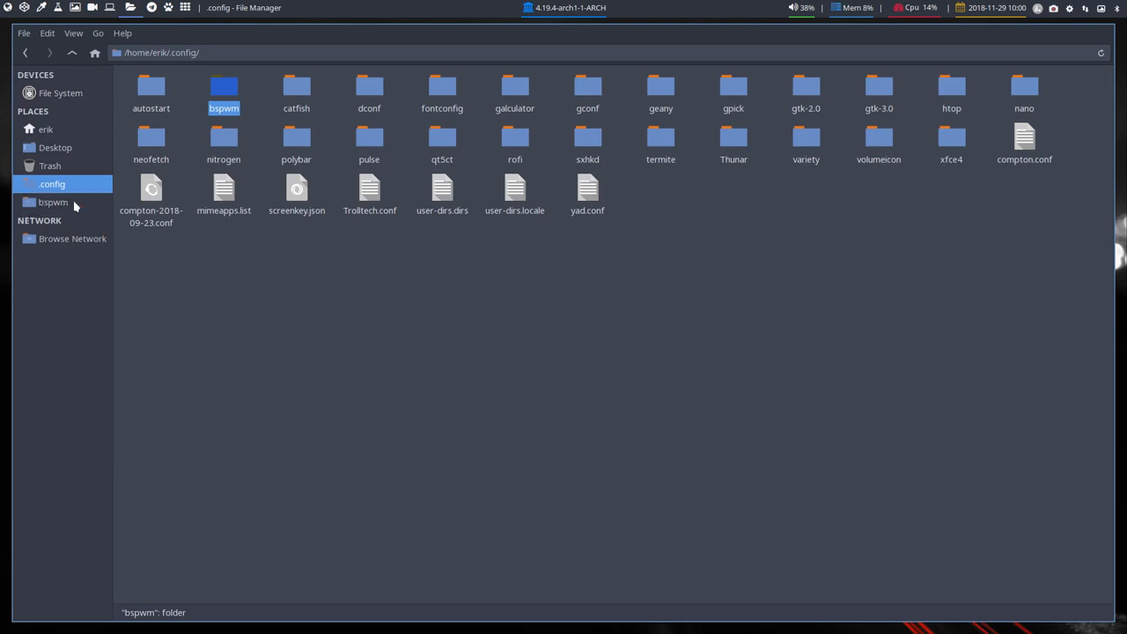
{"action": "mouse_move", "coordinate": [588, 141]}
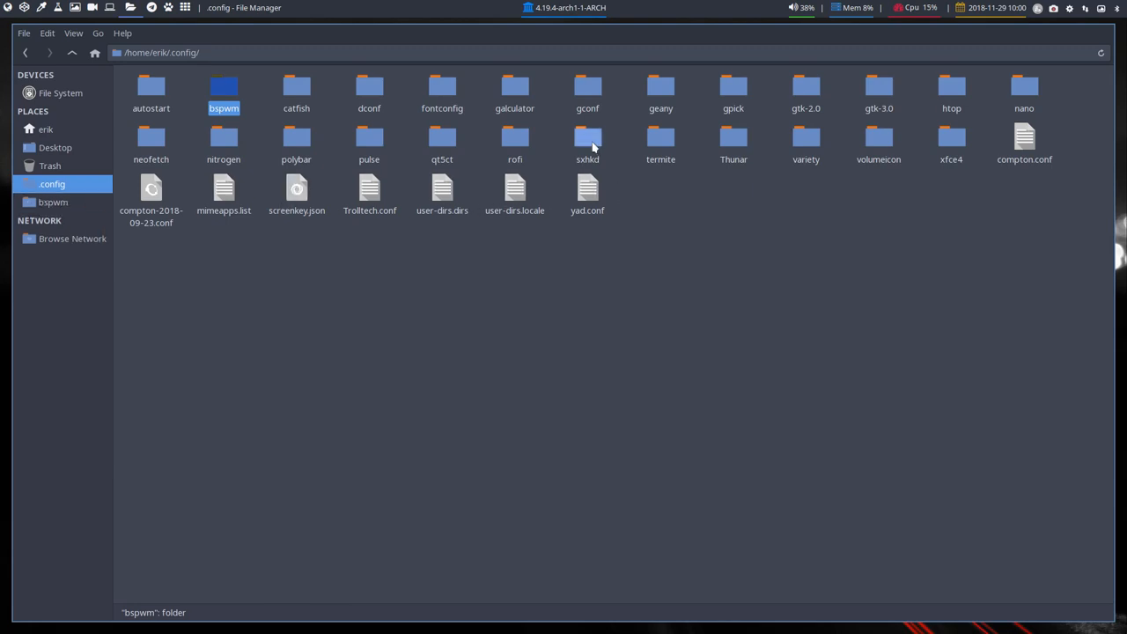
{"action": "left_click", "coordinate": [588, 141]}
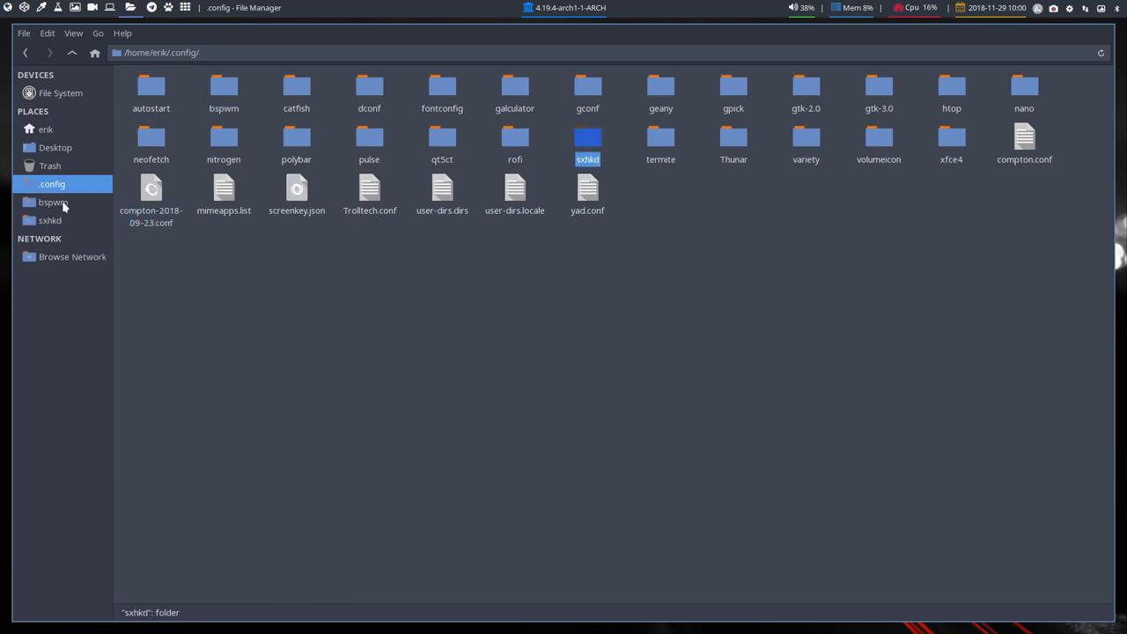
{"action": "double_click", "coordinate": [53, 200]}
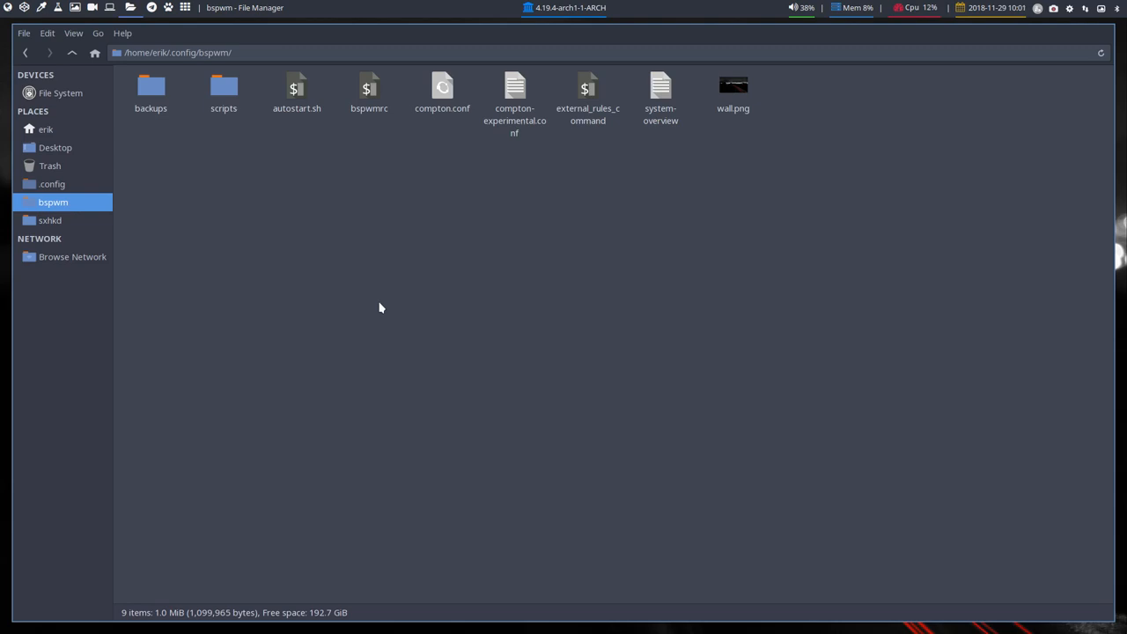
{"action": "mouse_move", "coordinate": [328, 208]}
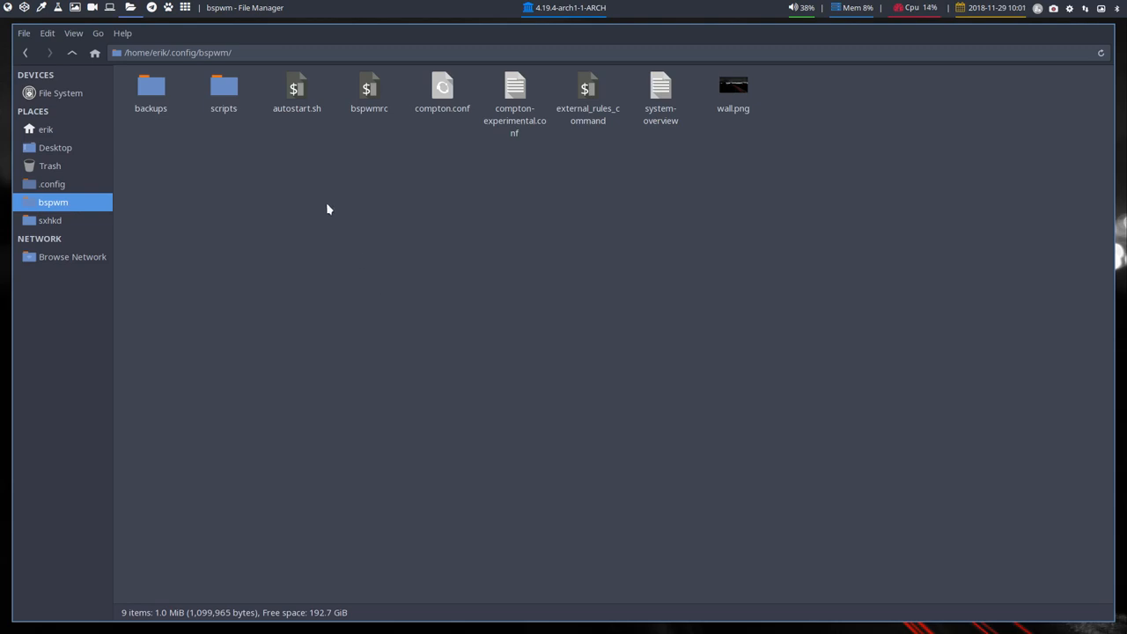
Step: Open autostart.sh from the bspwm folder in Atom
{"action": "right_click", "coordinate": [296, 91]}
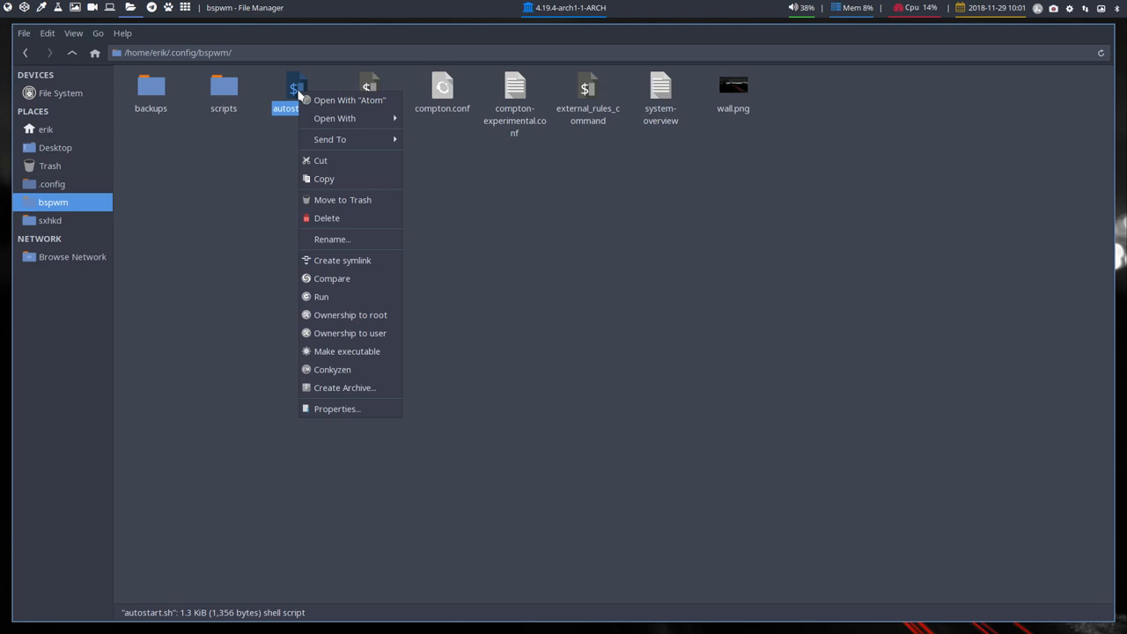
{"action": "left_click", "coordinate": [324, 292]}
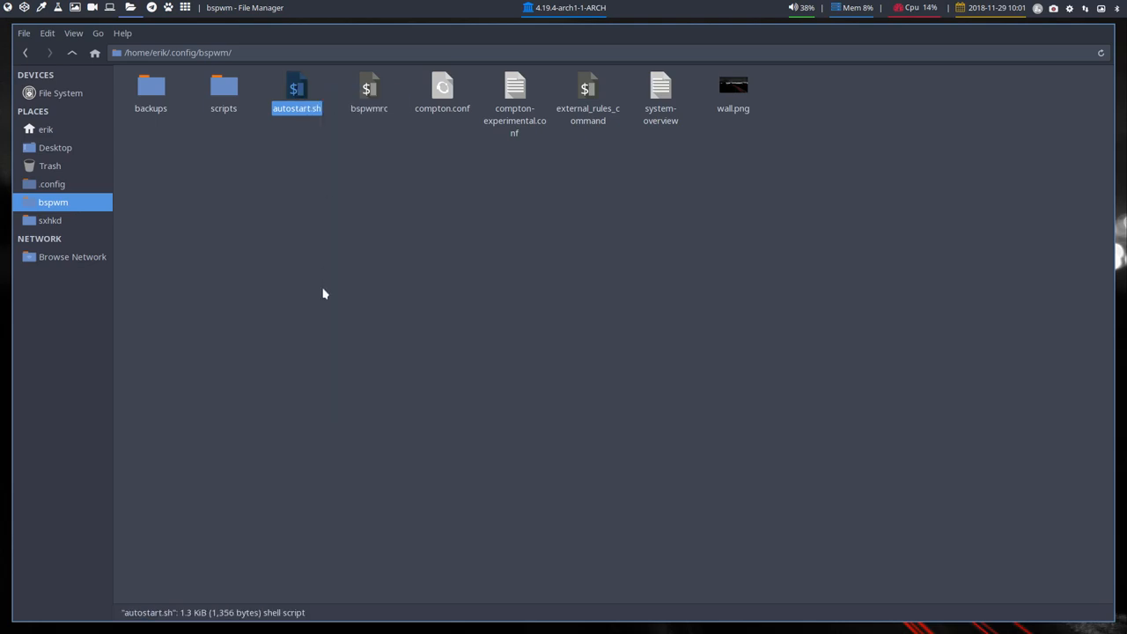
{"action": "double_click", "coordinate": [296, 91]}
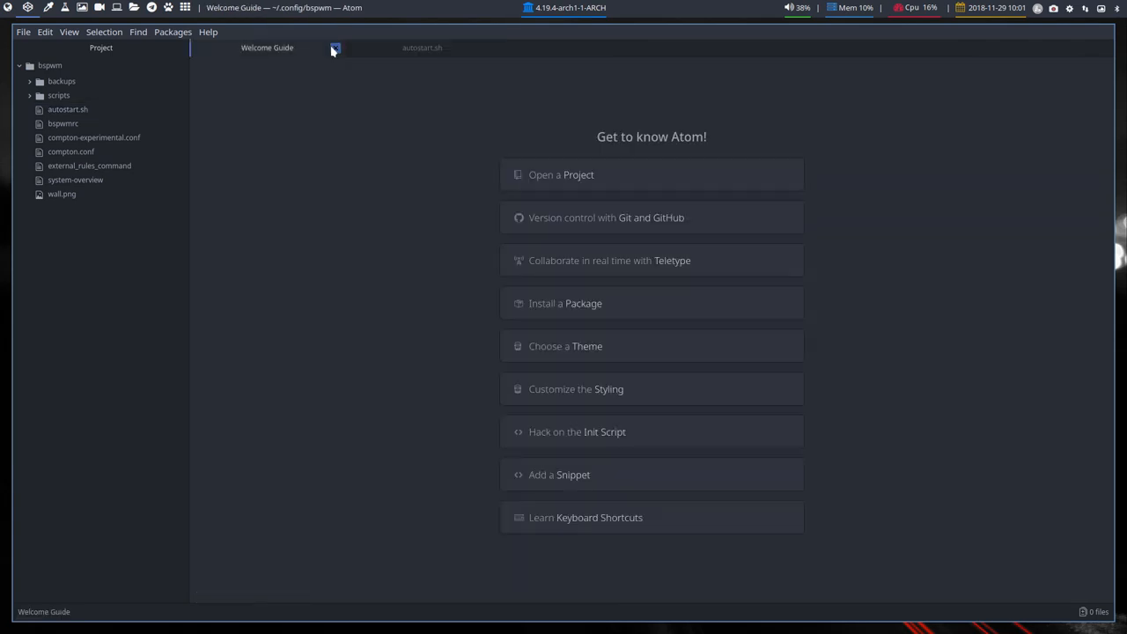
Step: Read through autostart.sh's xrandr and startup lines, then close it and the Welcome Guide
{"action": "left_click", "coordinate": [67, 110]}
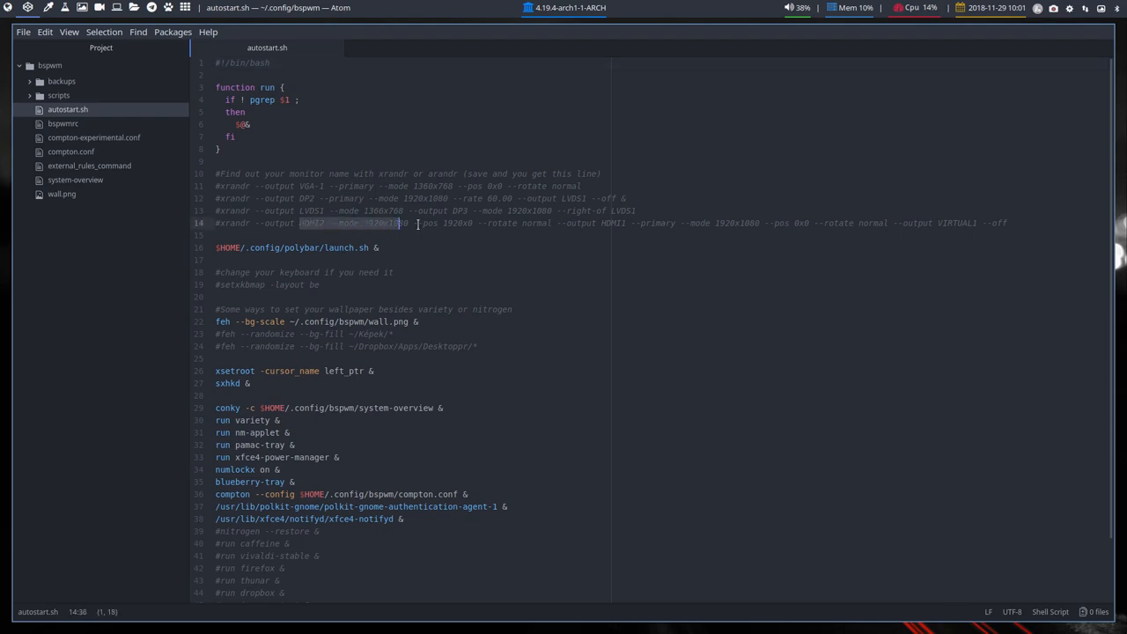
{"action": "left_click_drag", "start_coordinate": [414, 221], "coordinate": [601, 222]}
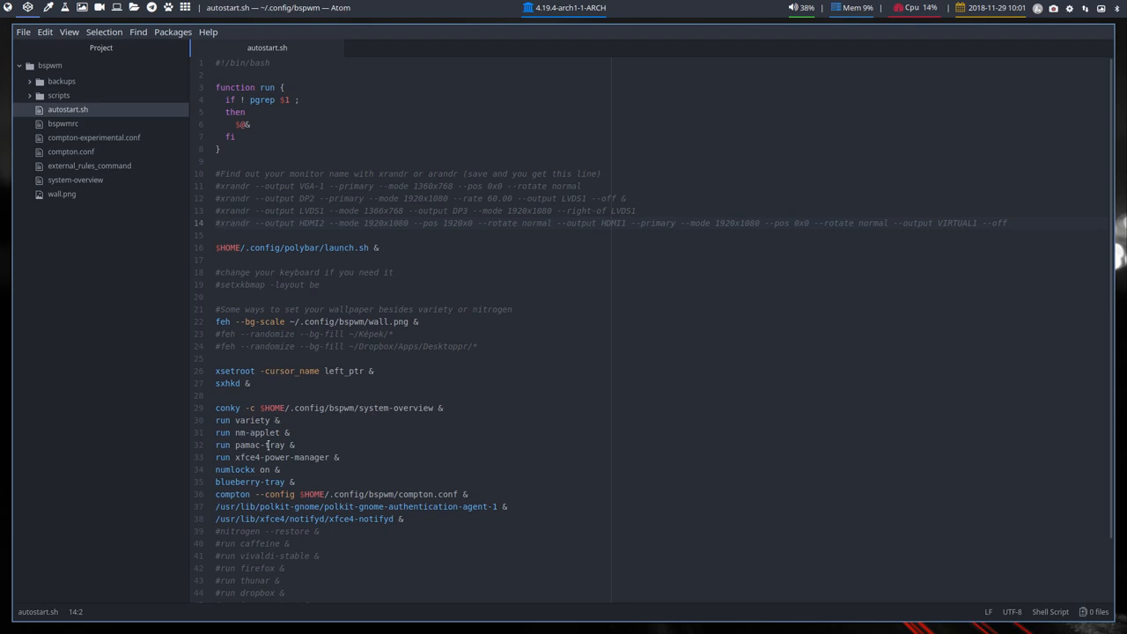
{"action": "scroll", "scroll_direction": "down", "scroll_amount": 3}
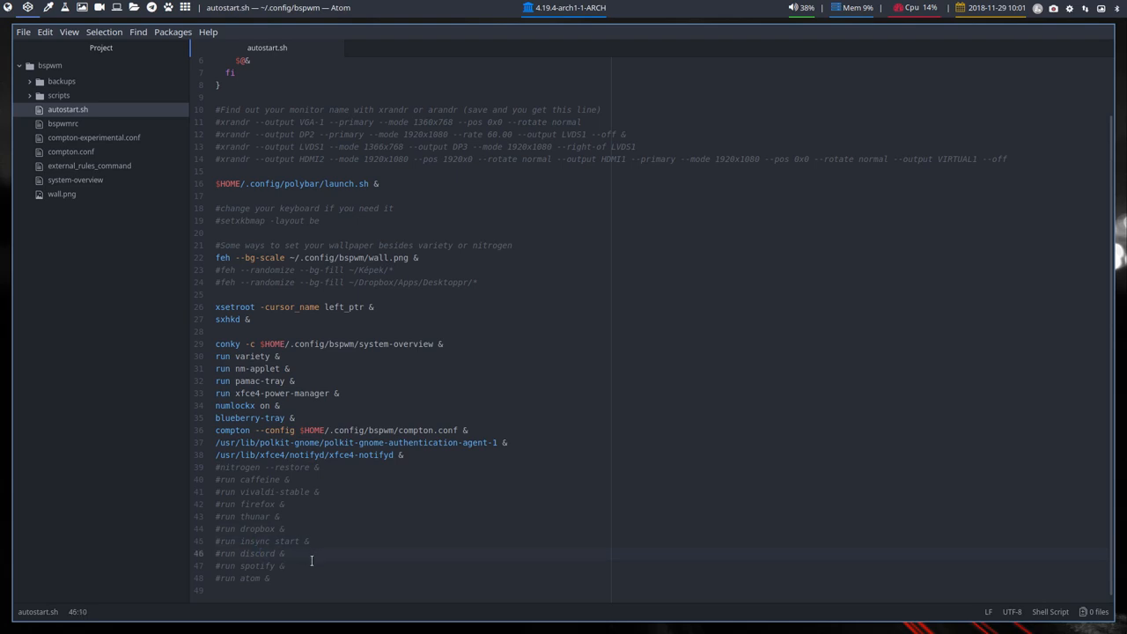
{"action": "left_click", "coordinate": [255, 565]}
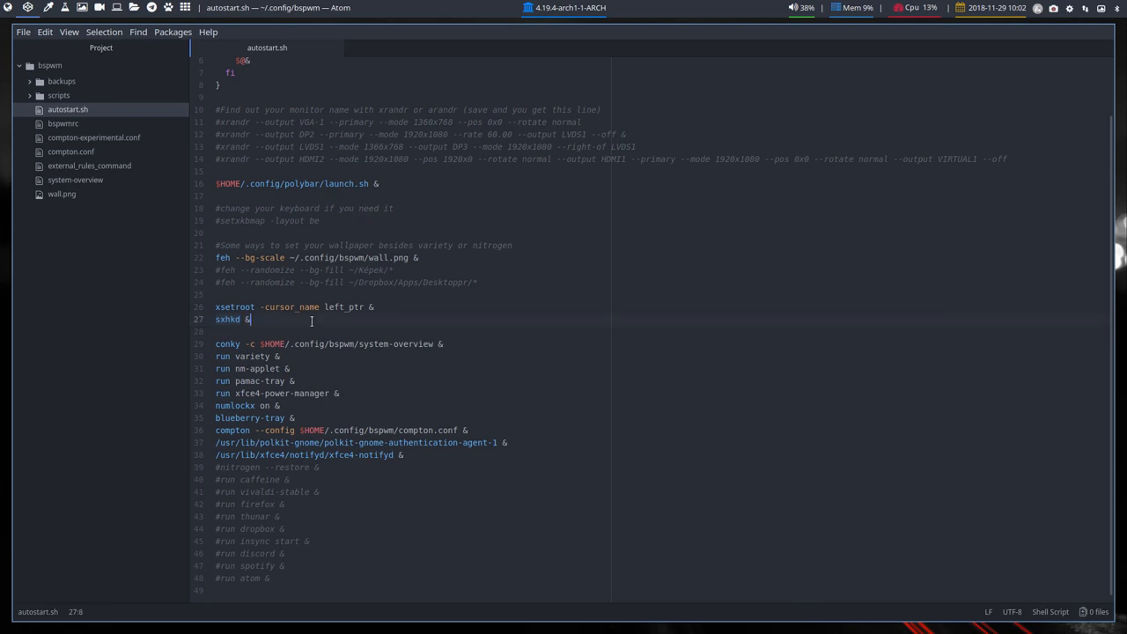
{"action": "type", "text": "azetr"}
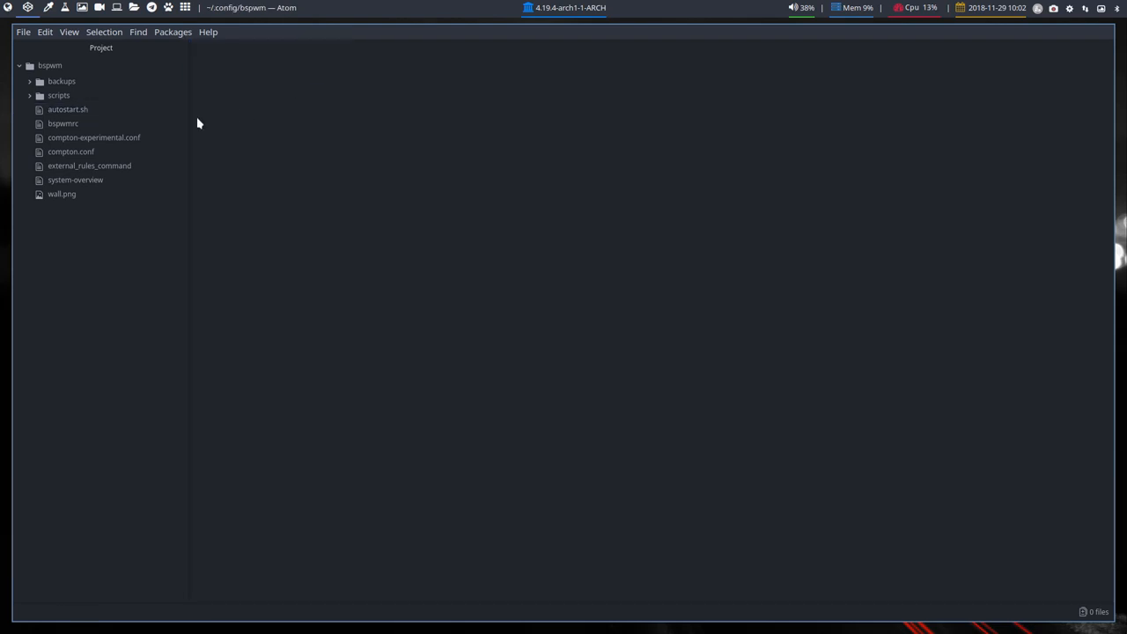
Step: Look through bspwmrc's bspc settings and monitor rules in Atom
{"action": "left_click", "coordinate": [63, 123]}
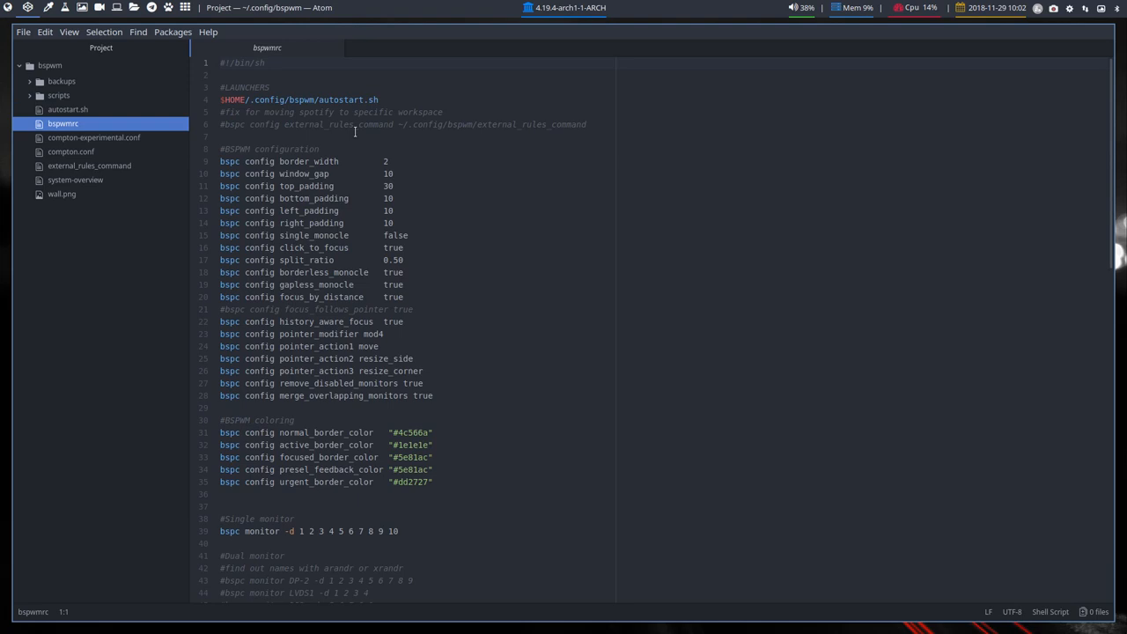
{"action": "scroll", "scroll_direction": "down", "scroll_amount": 3}
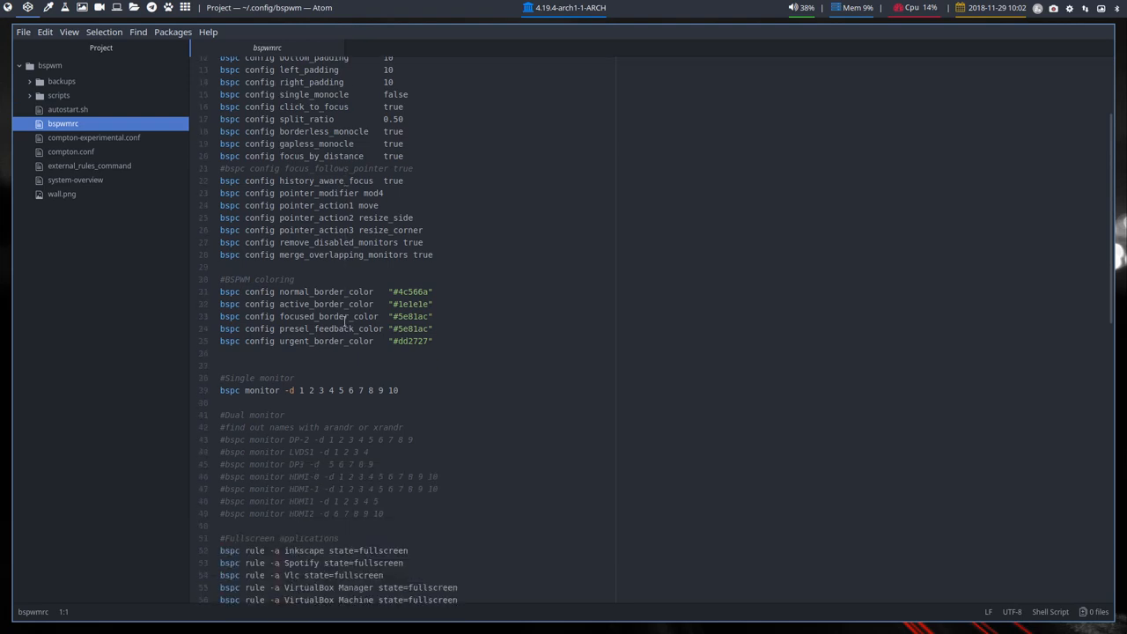
{"action": "scroll", "scroll_direction": "down", "scroll_amount": 3}
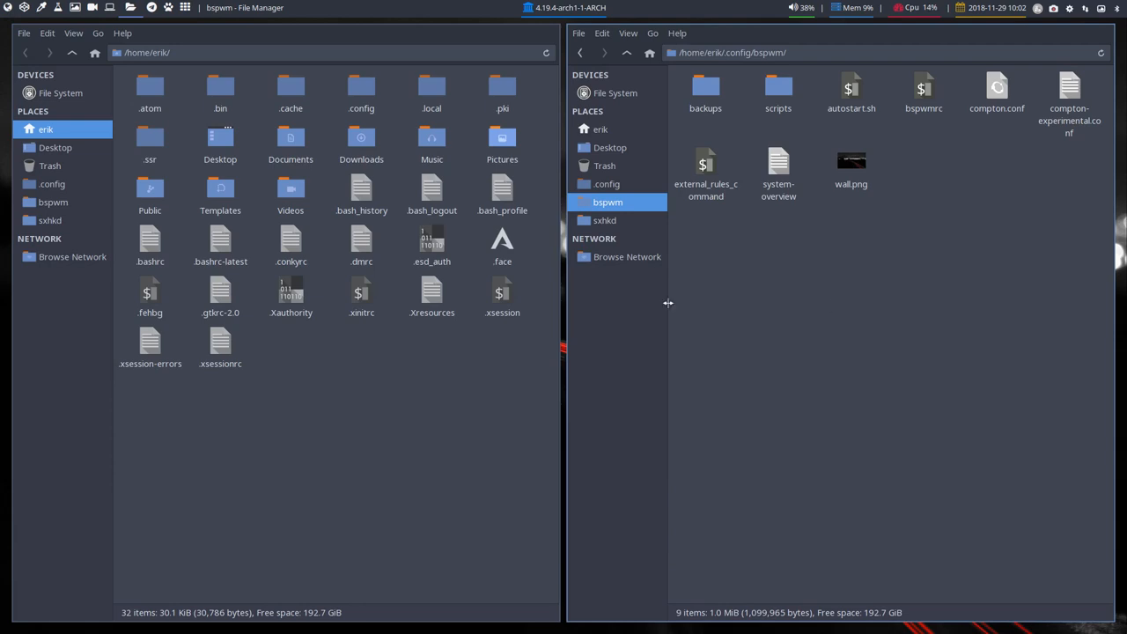
Step: Close the bspwm Thunar window and open sxhkdrc from the sxhkd folder in Sublime Text
{"action": "key", "text": "Super+Shift+q"}
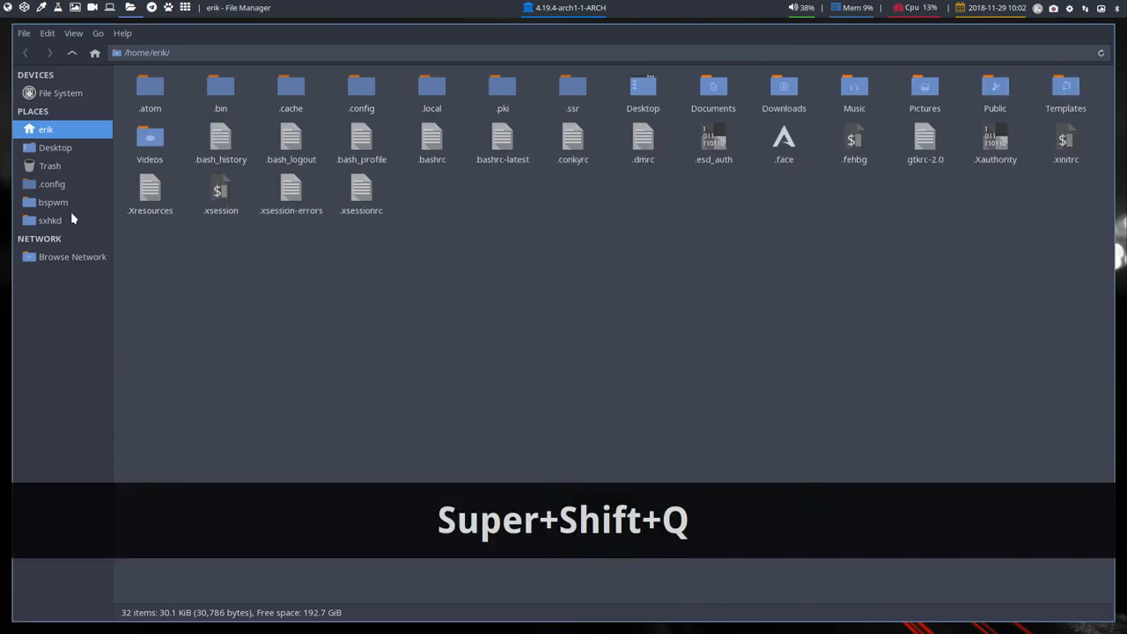
{"action": "left_click", "coordinate": [50, 220]}
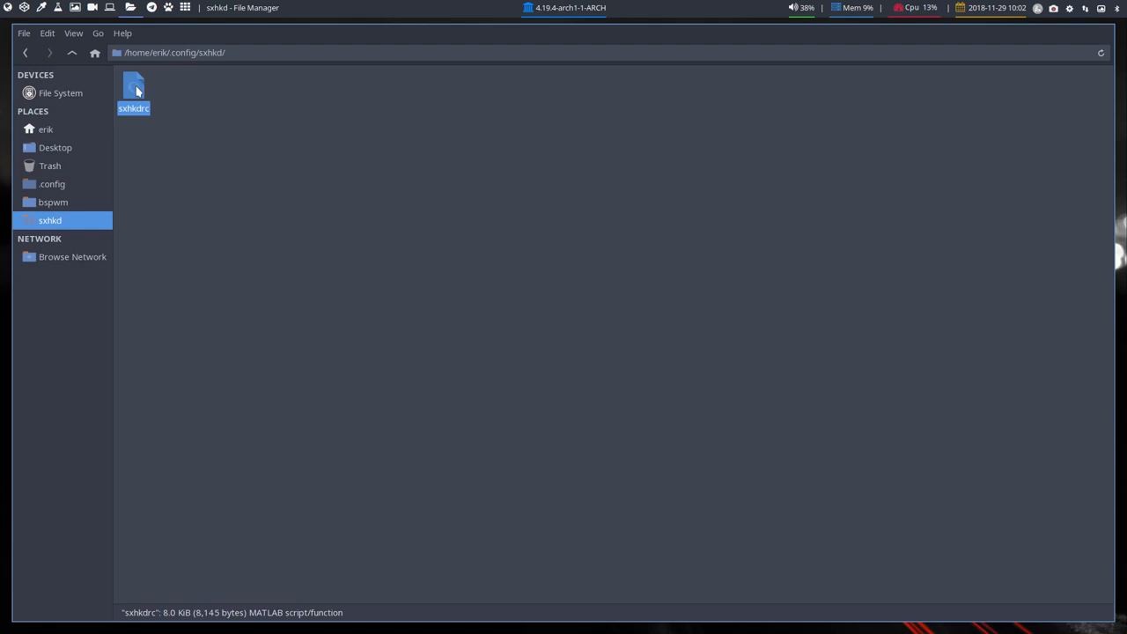
{"action": "double_click", "coordinate": [134, 84]}
{"action": "type", "text": "azert"}
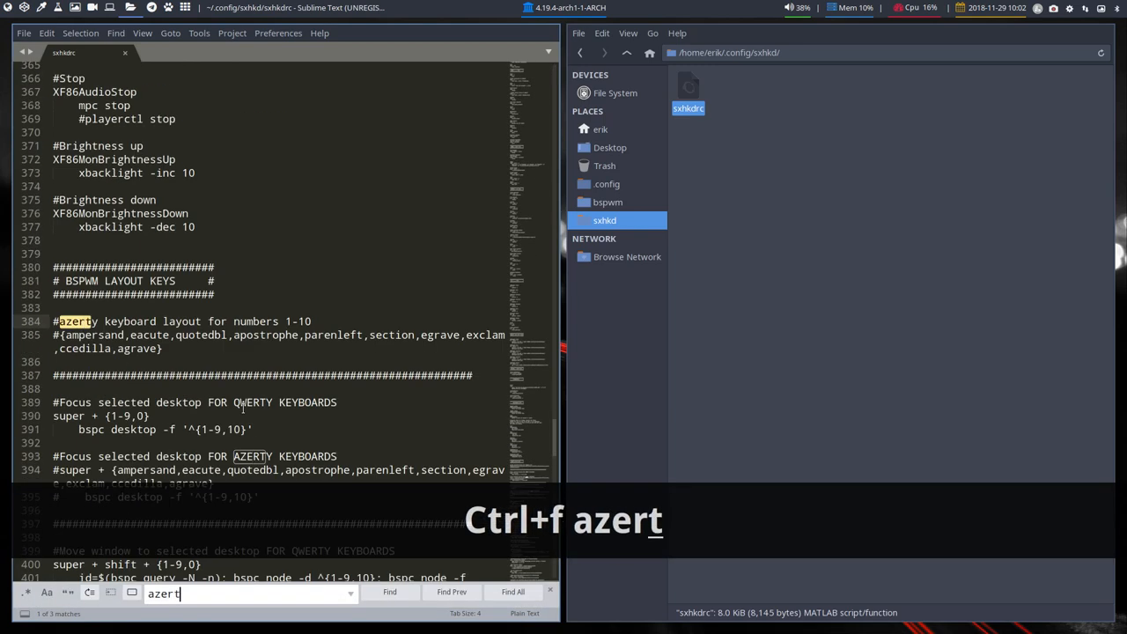
Step: Find 'azerty', comment out the QWERTY super + {1-9,0} blocks and uncomment the AZERTY super + {ampersand,...} blocks
{"action": "type", "text": "y"}
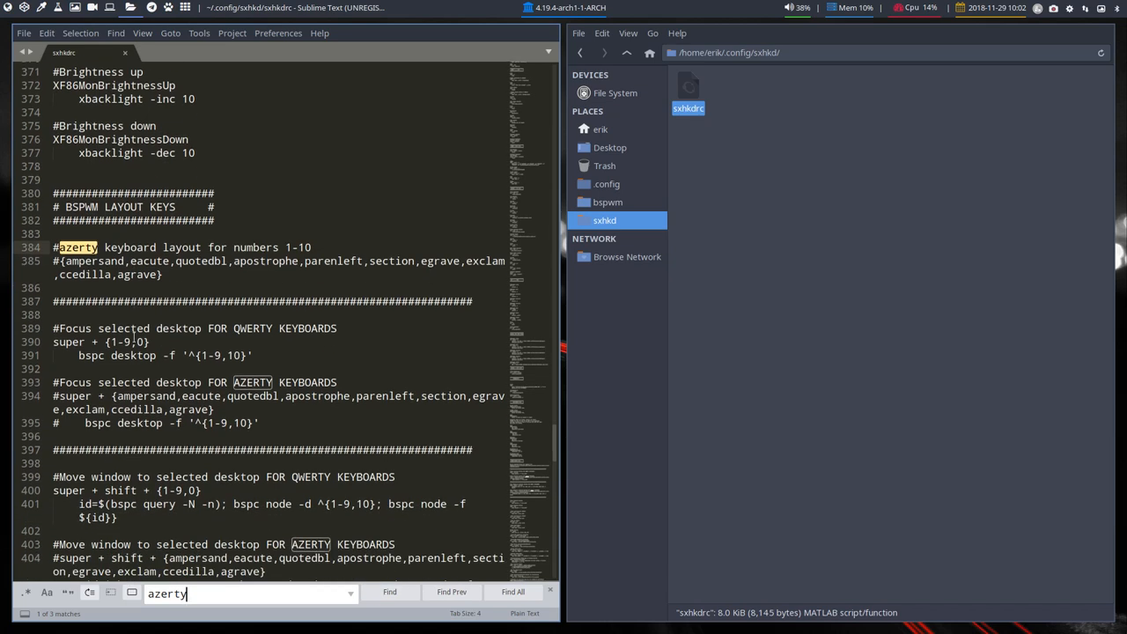
{"action": "scroll", "scroll_direction": "down", "scroll_amount": 3}
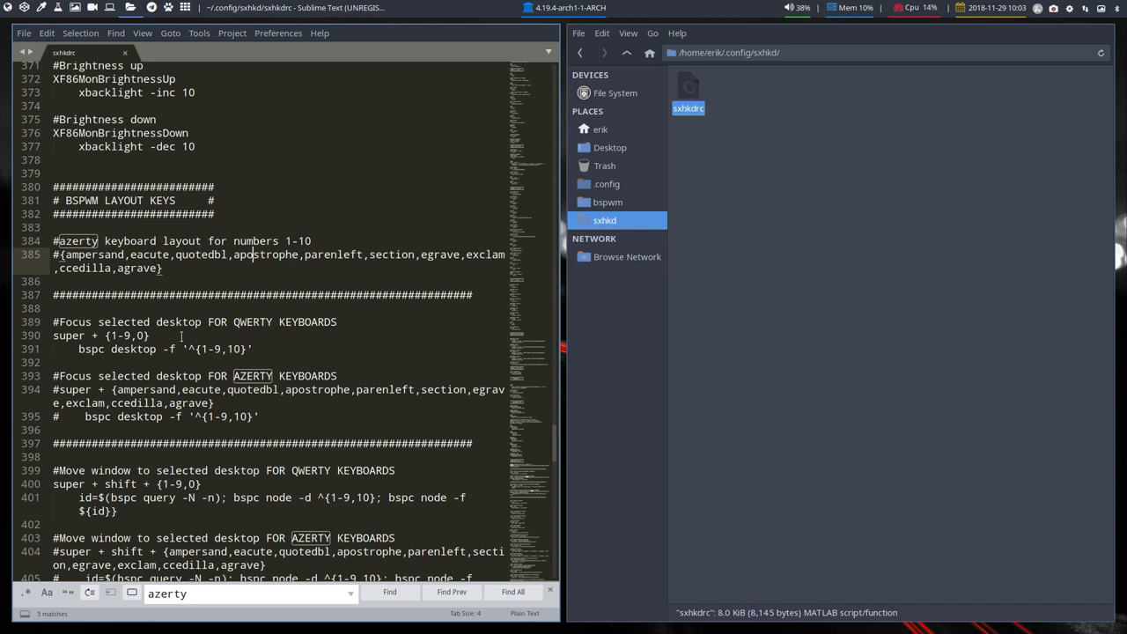
{"action": "scroll", "scroll_direction": "down", "scroll_amount": 3}
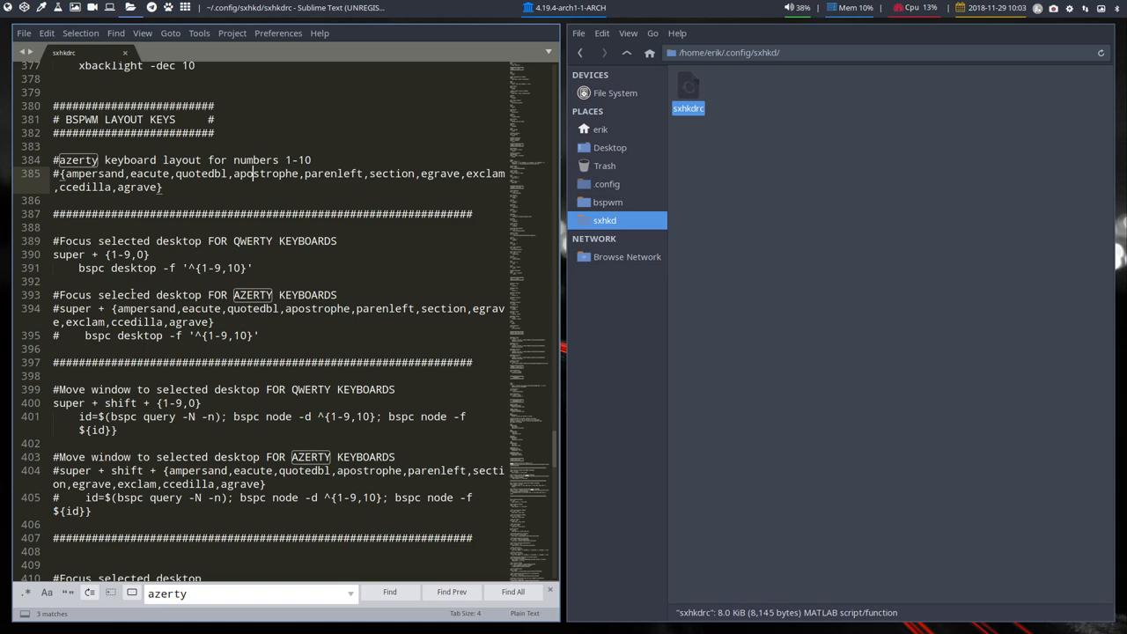
{"action": "scroll", "scroll_direction": "down", "scroll_amount": 3}
{"action": "type", "text": "#"}
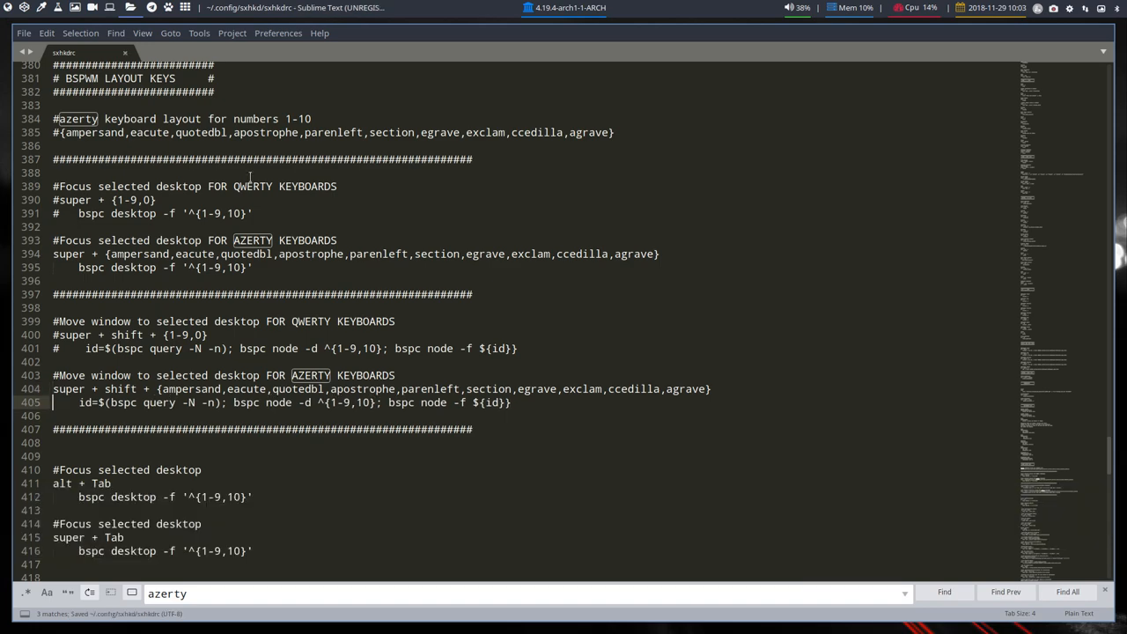
Step: Review the azerty section once more and save sxhkdrc with Ctrl+S
{"action": "scroll", "scroll_direction": "down", "scroll_amount": 3}
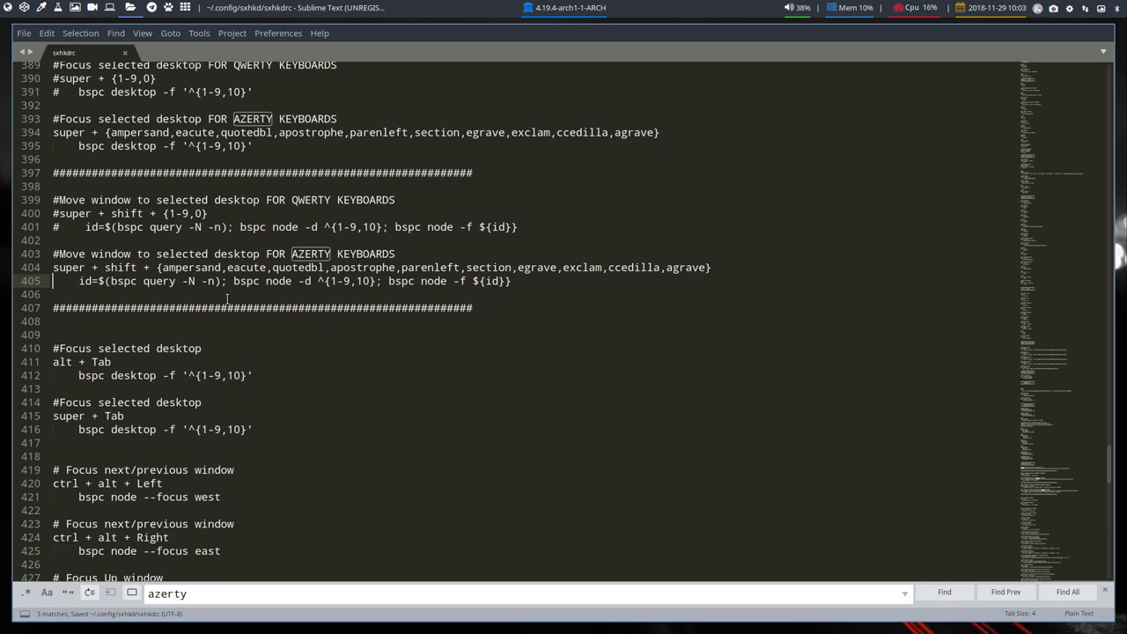
{"action": "scroll", "scroll_direction": "down", "scroll_amount": 3}
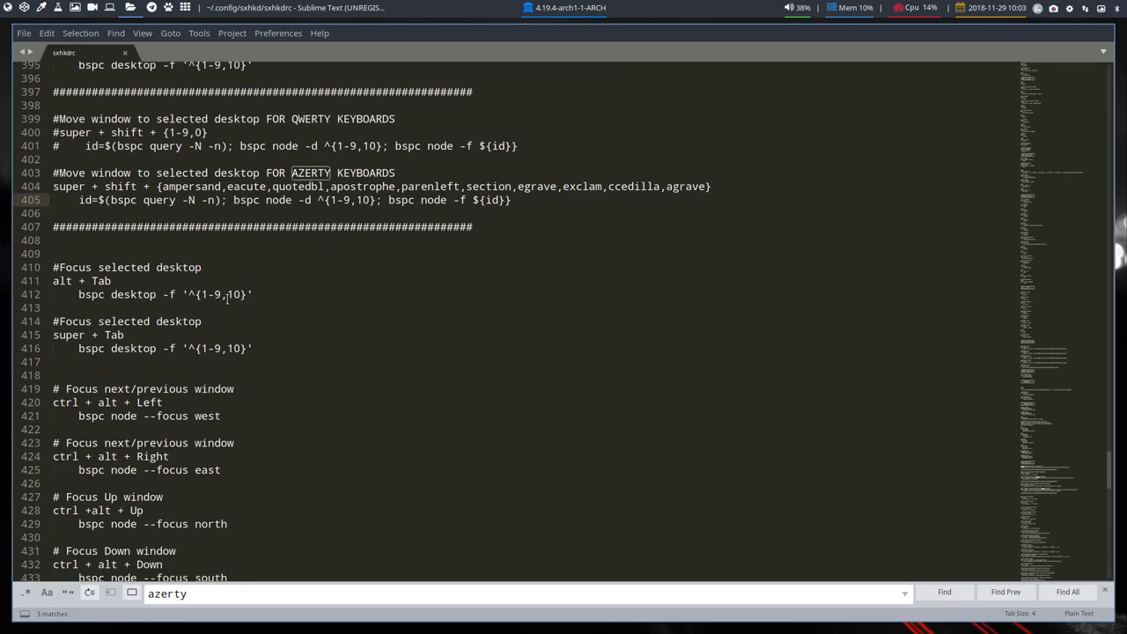
{"action": "left_click", "coordinate": [944, 592]}
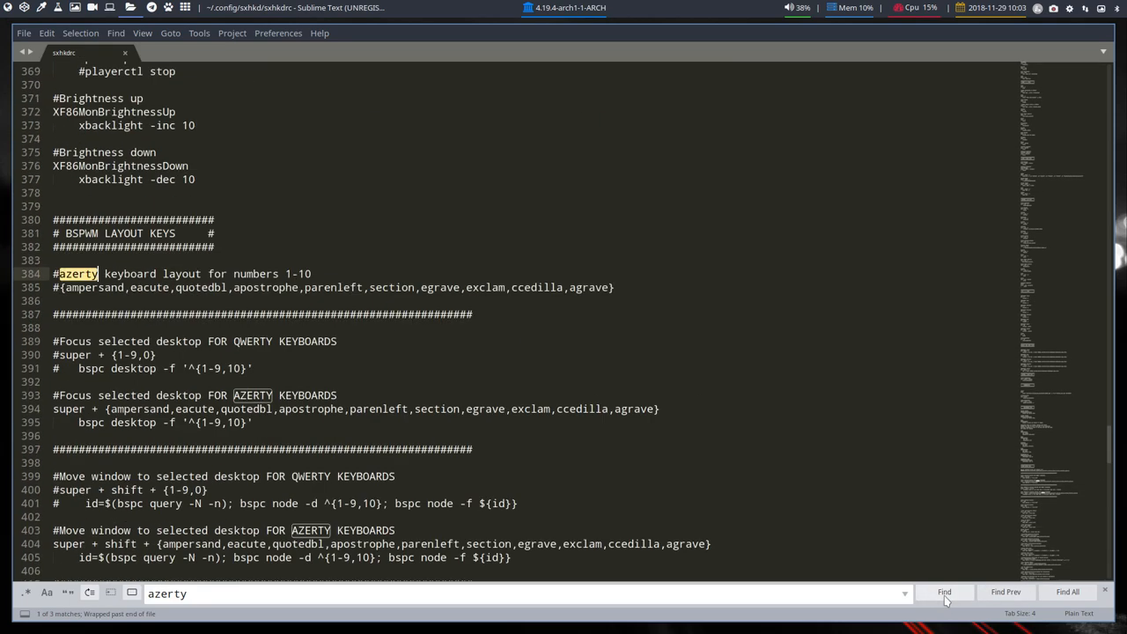
{"action": "left_click", "coordinate": [944, 591]}
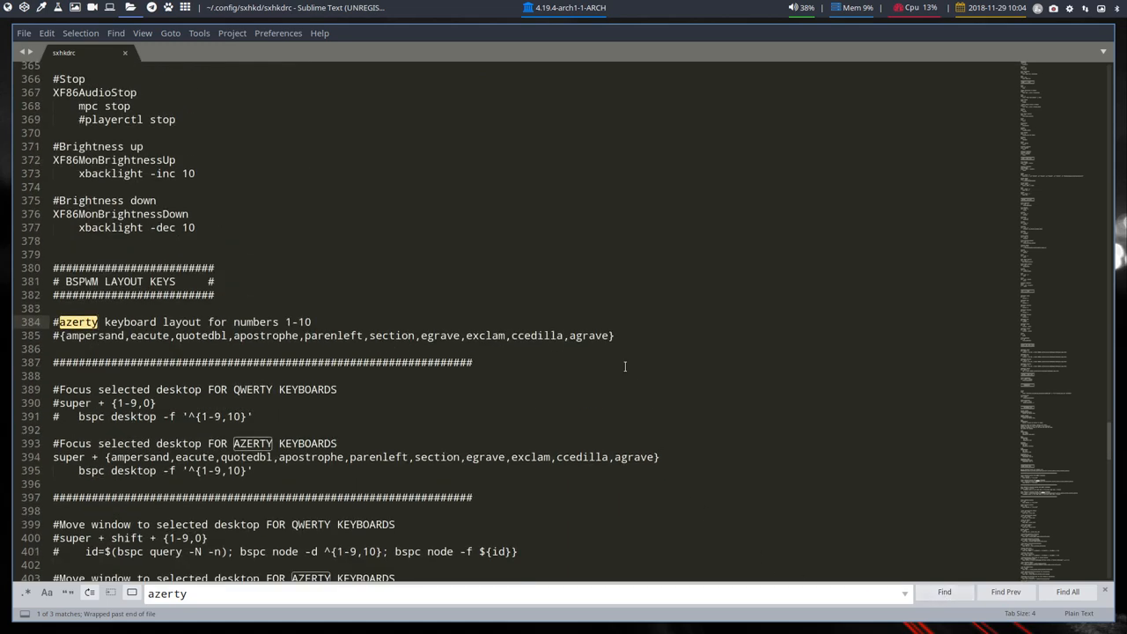
{"action": "key", "text": "ctrl+s"}
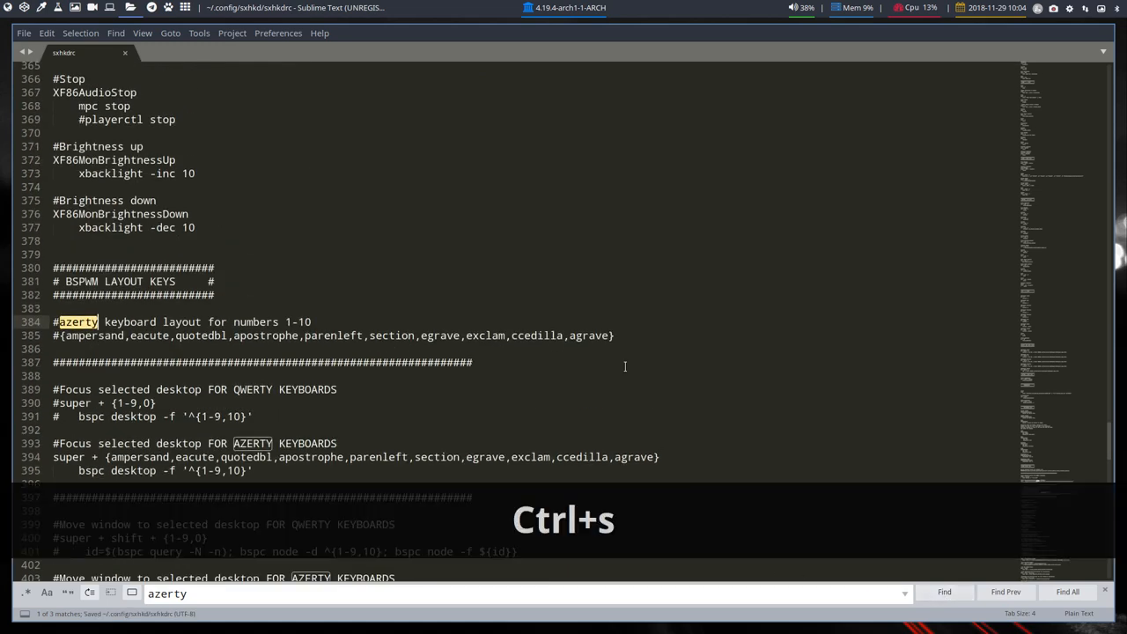
{"action": "key", "text": "ctrl+s"}
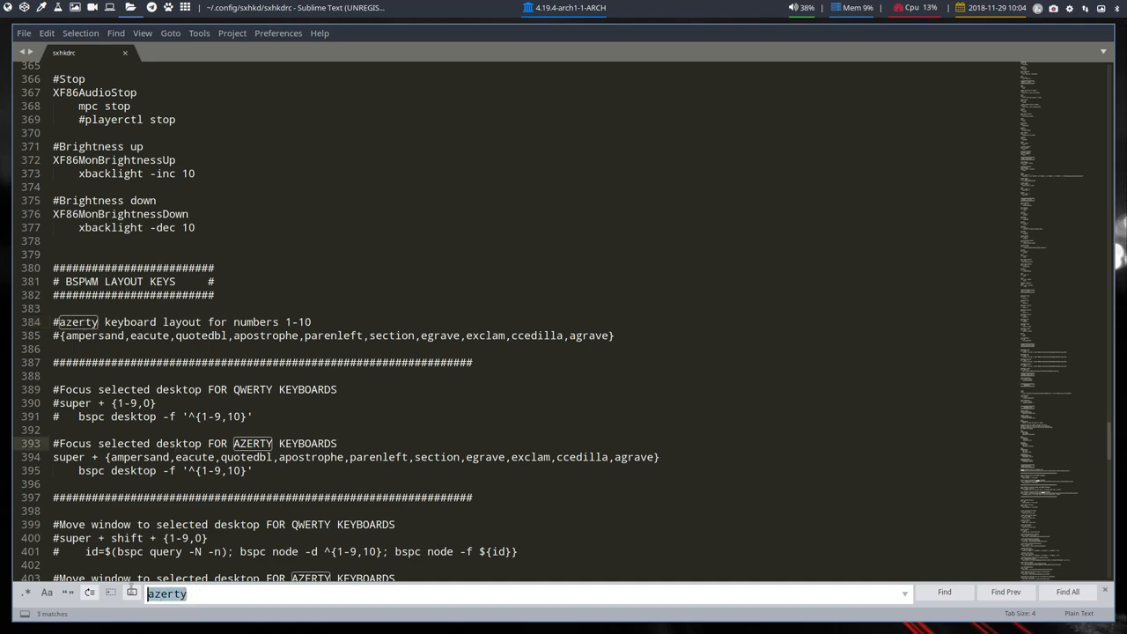
{"action": "type", "text": "reload"}
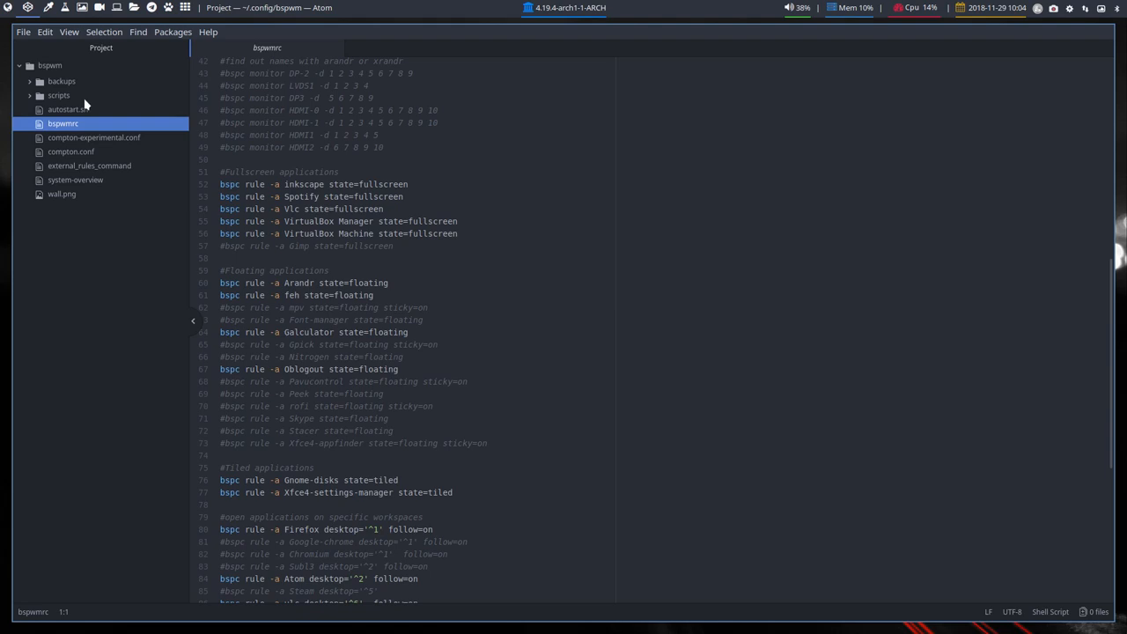
{"action": "mouse_move", "coordinate": [152, 506]}
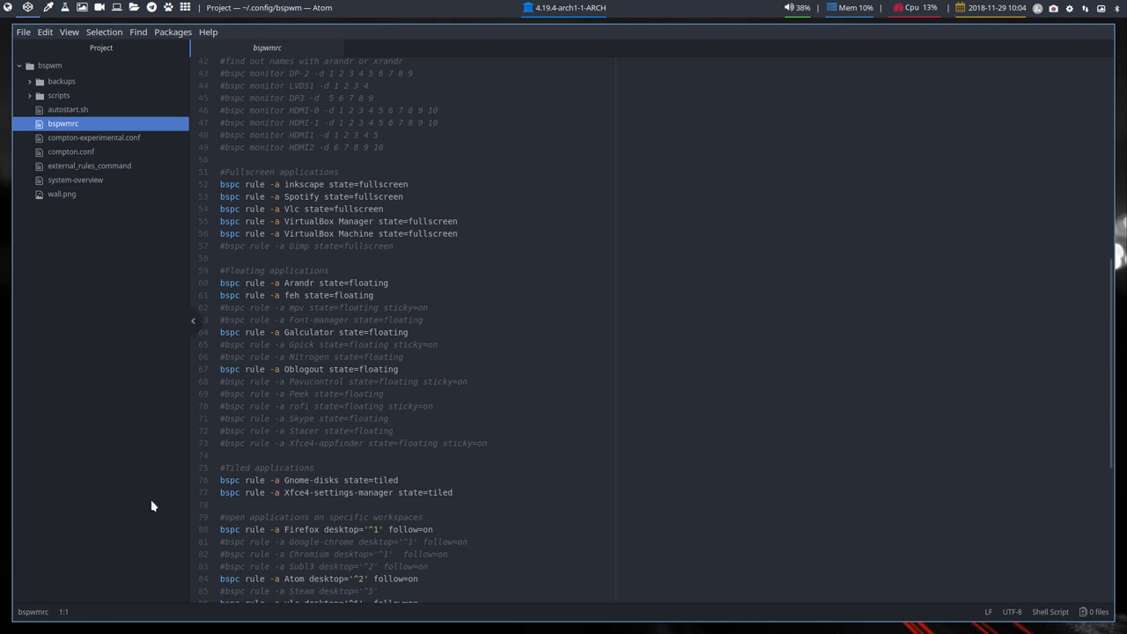
{"action": "mouse_move", "coordinate": [137, 483]}
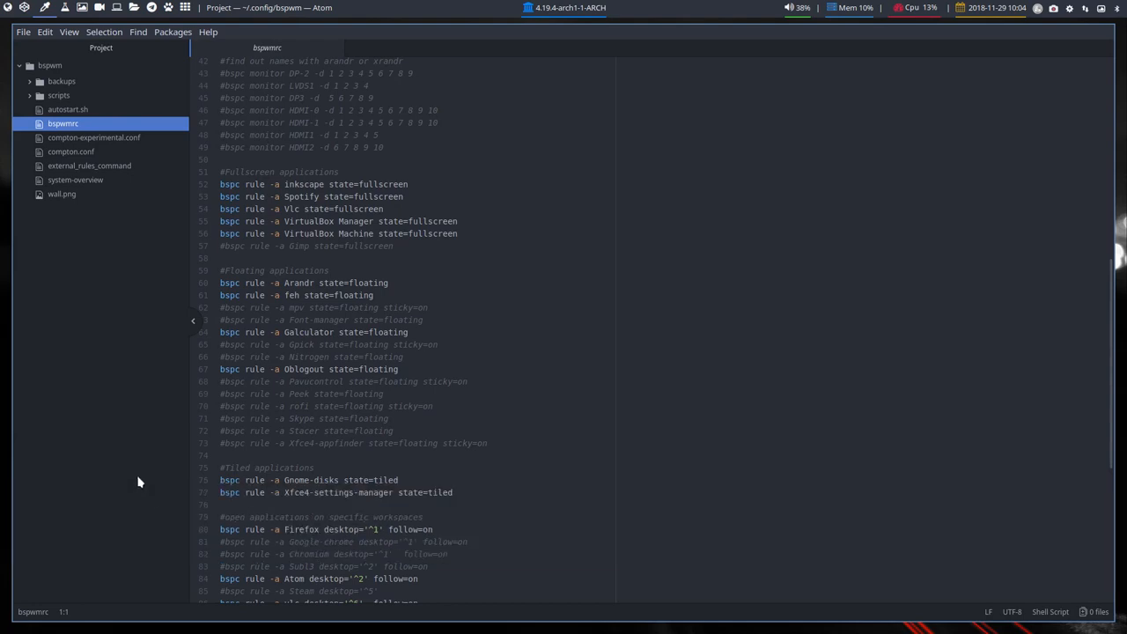
{"action": "mouse_move", "coordinate": [92, 85]}
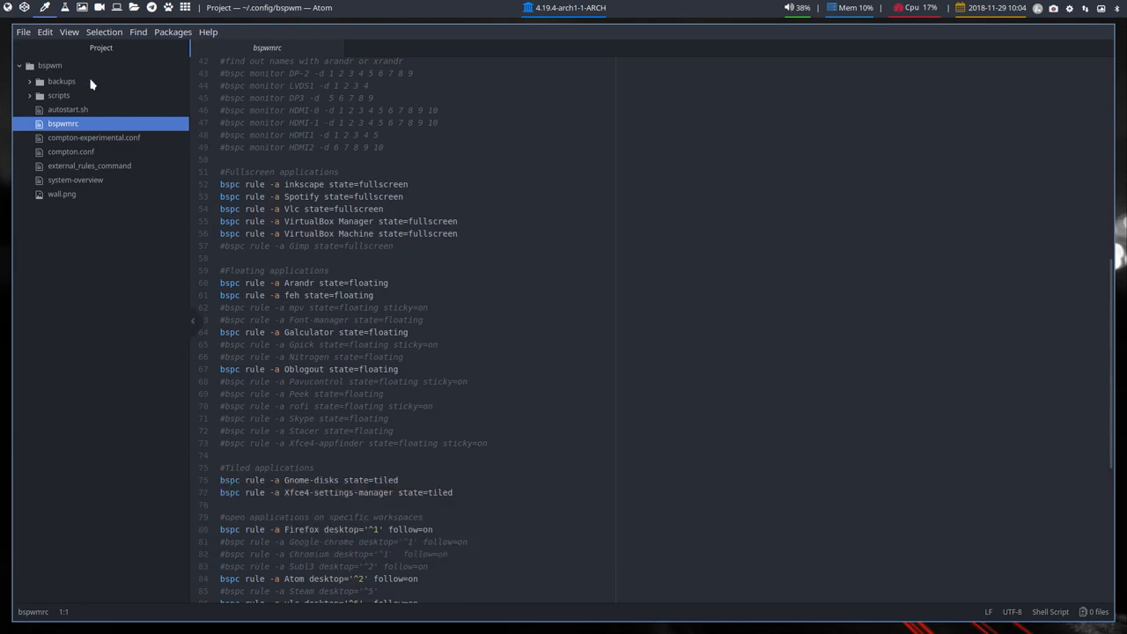
{"action": "mouse_move", "coordinate": [289, 259]}
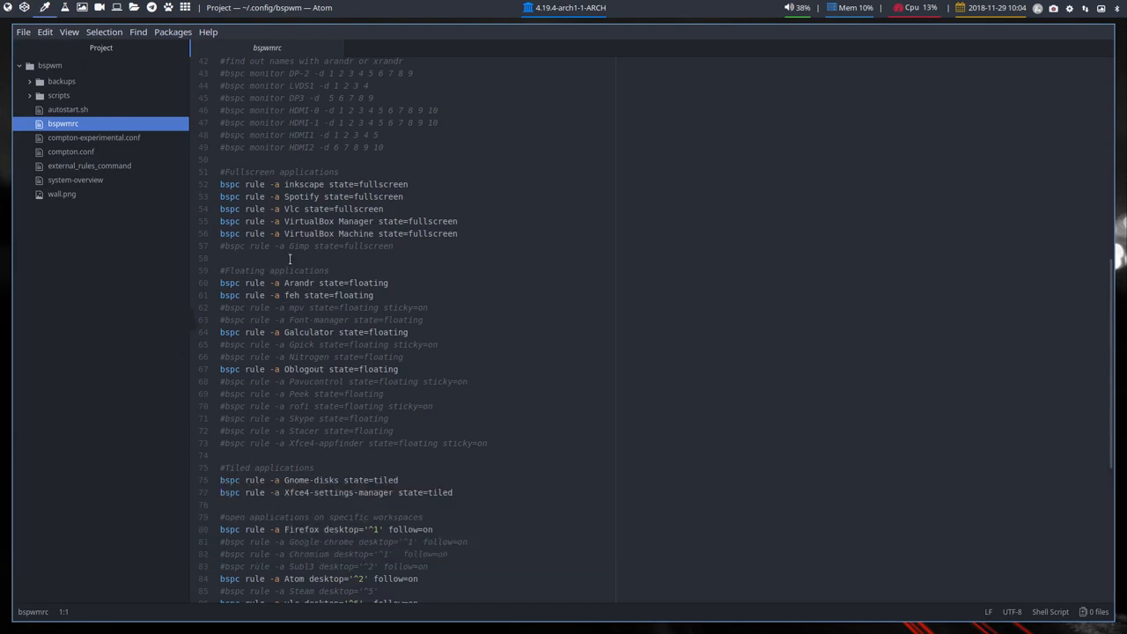
{"action": "key", "text": "super+shift+1"}
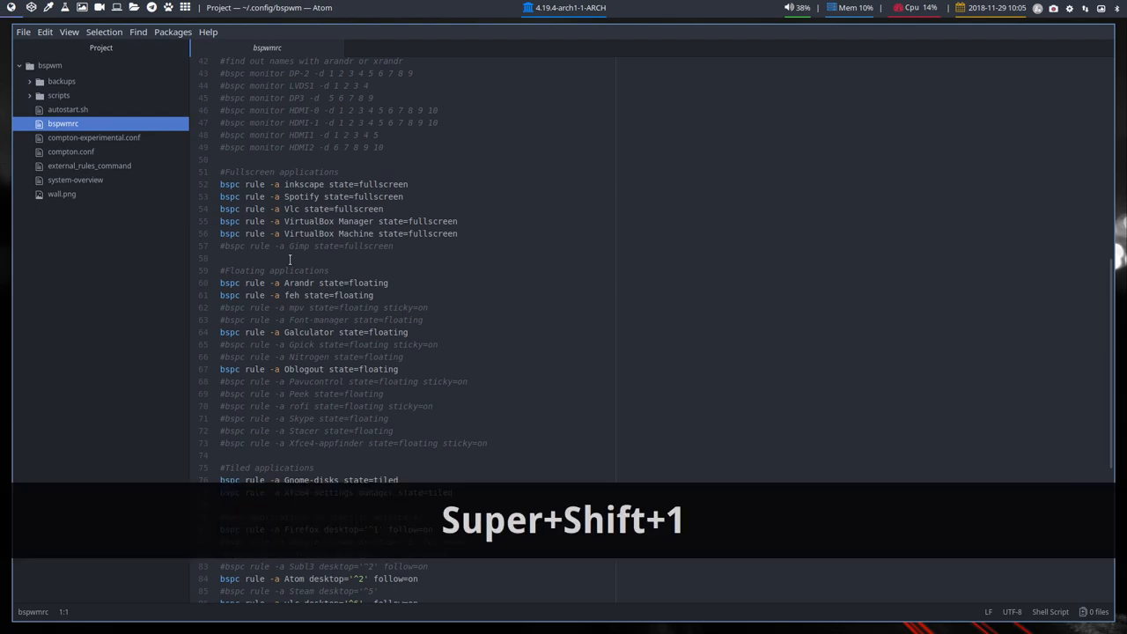
{"action": "key", "text": "super+shift+4"}
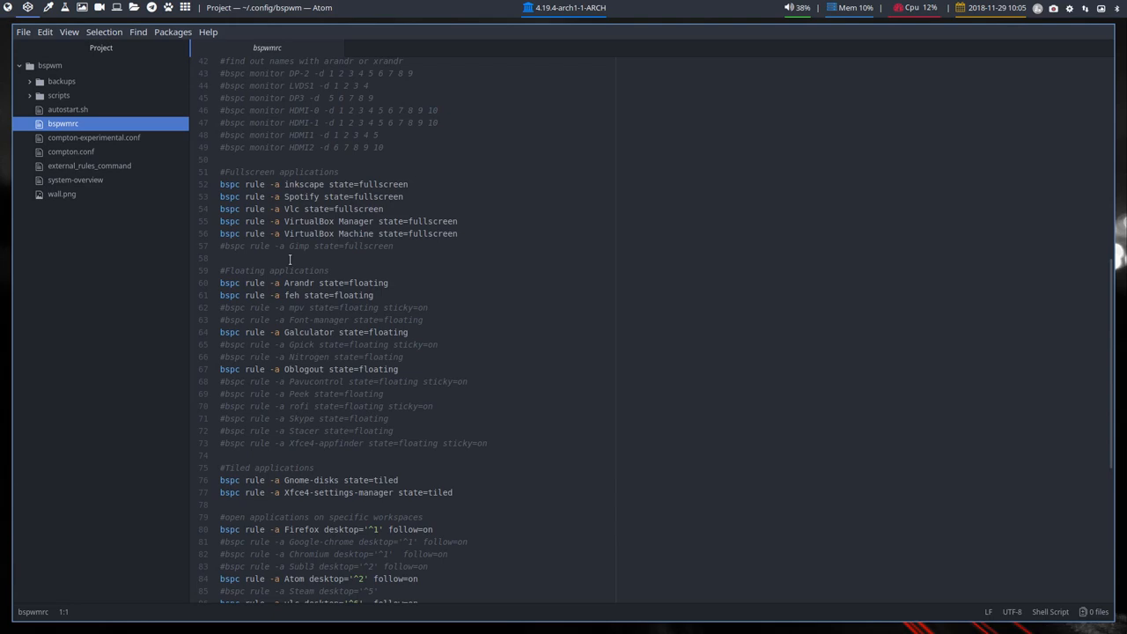
{"action": "mouse_move", "coordinate": [522, 83]}
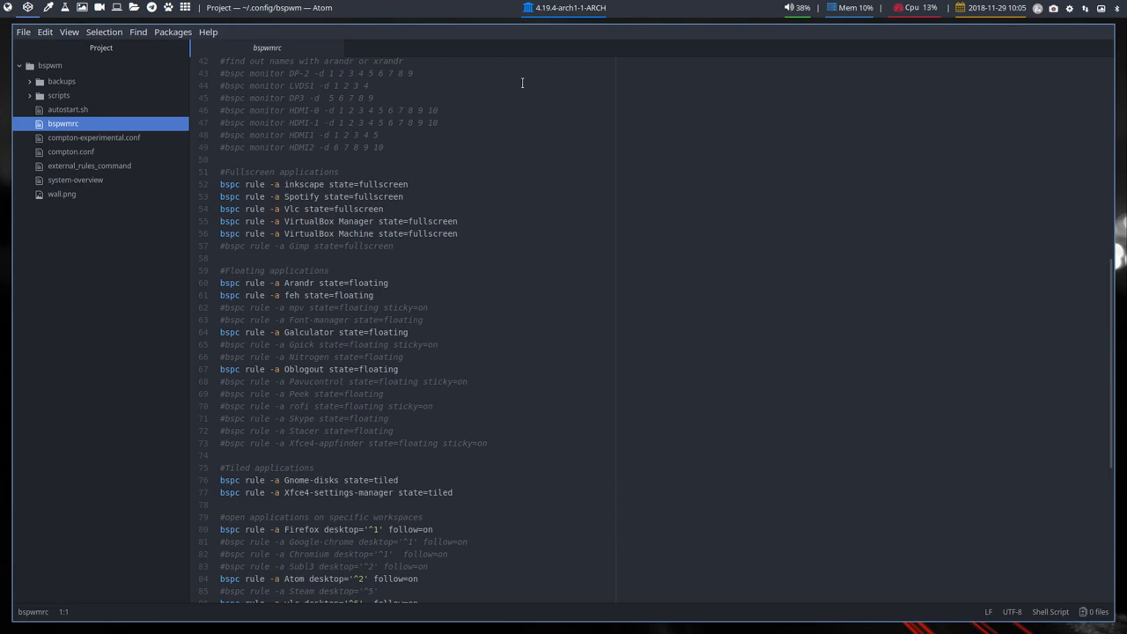